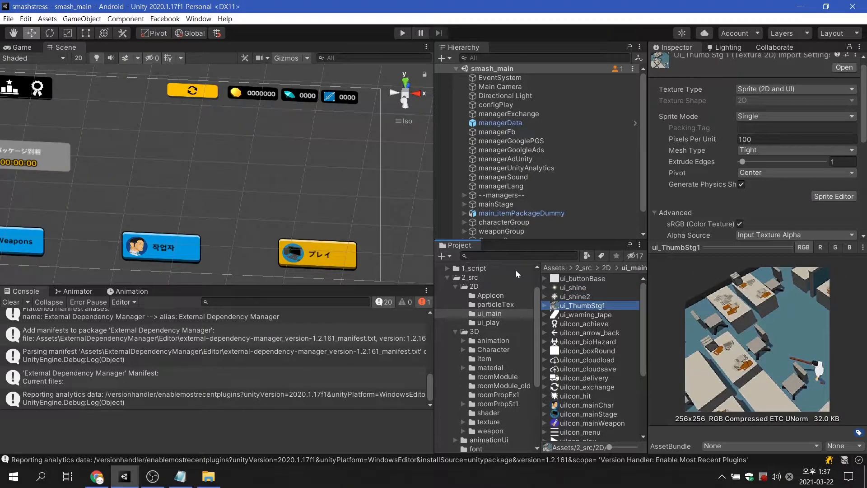
# Read the compressed sizes of the ui_main icon sprites, from uiIcon_achieve to uiIconLoadUp
pyautogui.click(584, 323)
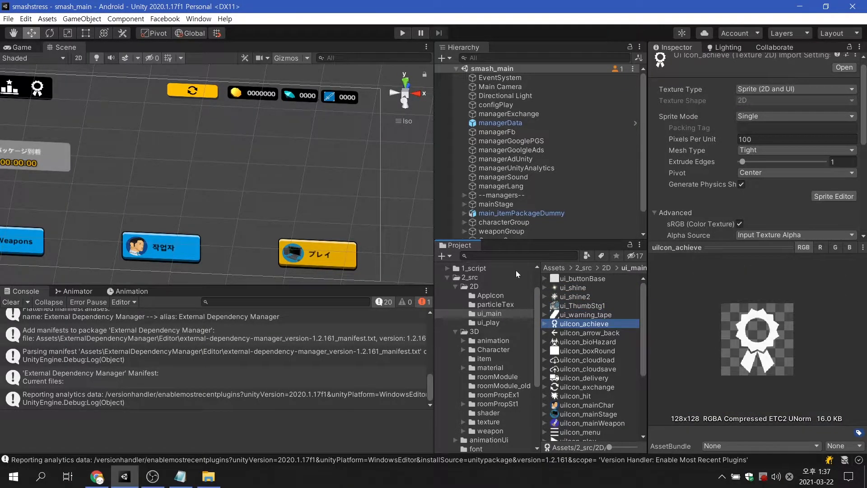
pyautogui.click(589, 342)
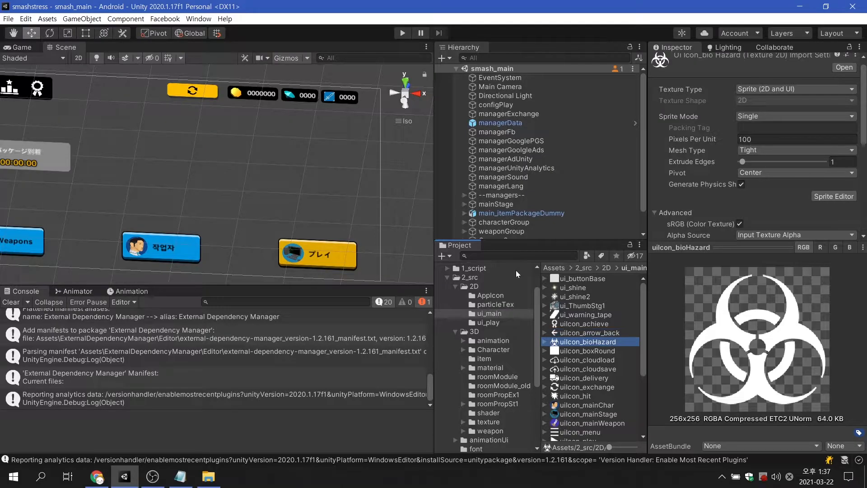
pyautogui.click(586, 360)
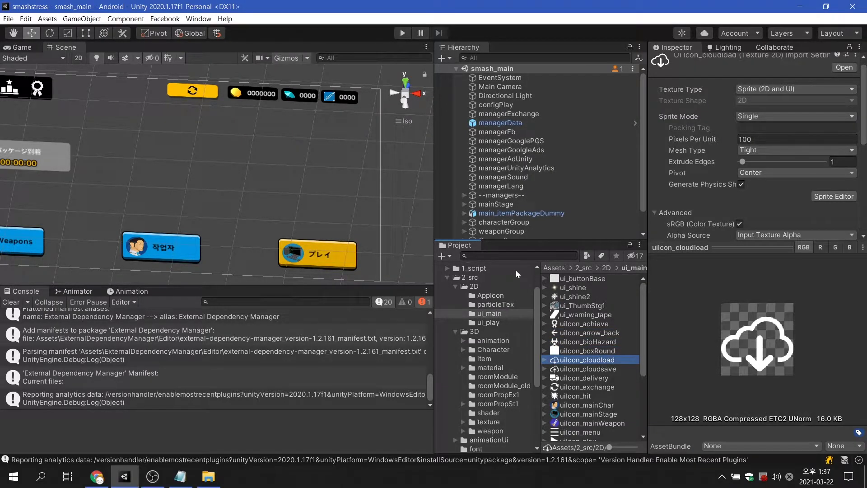
pyautogui.click(583, 377)
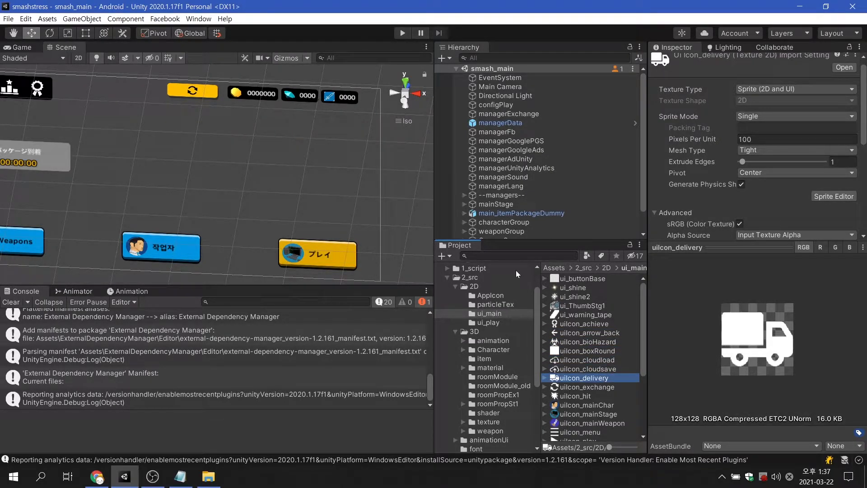
pyautogui.click(586, 404)
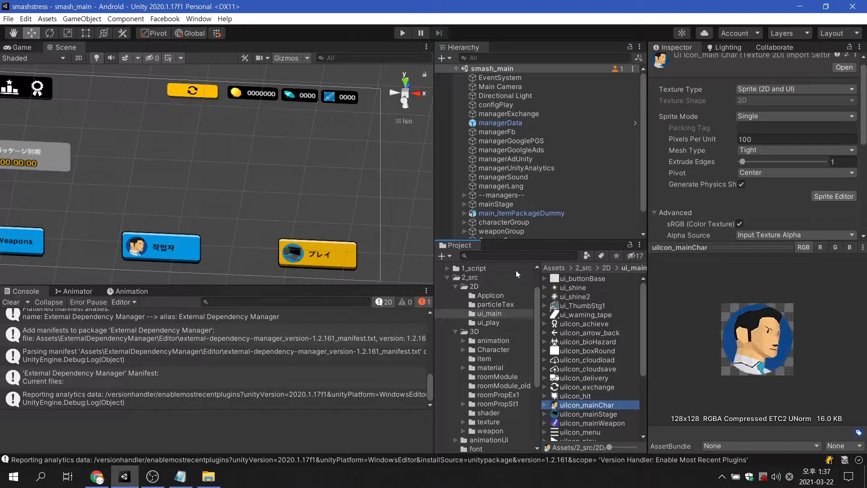
pyautogui.click(590, 423)
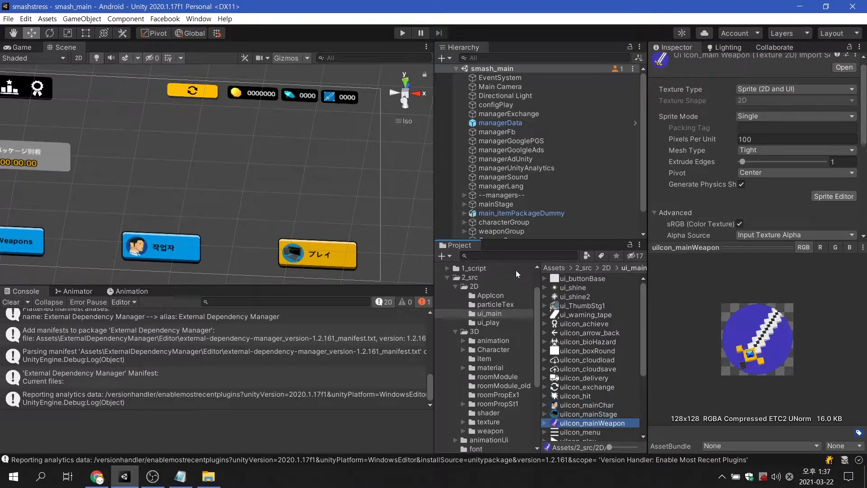
pyautogui.click(578, 429)
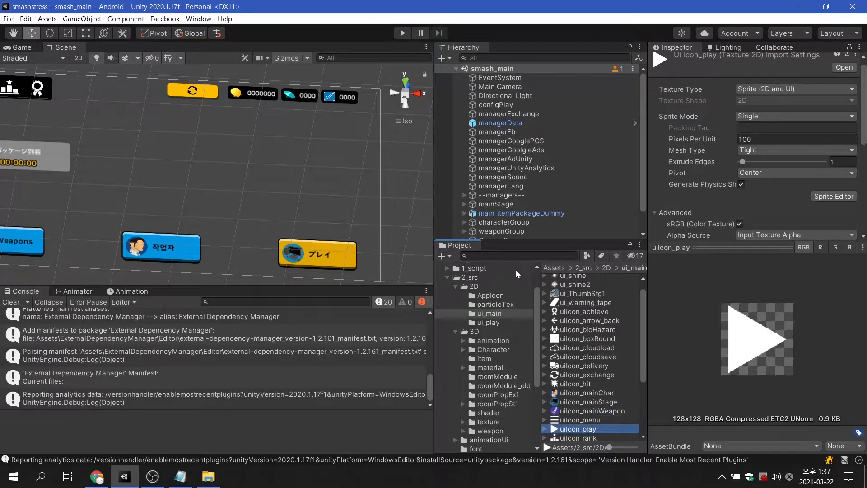
pyautogui.click(577, 428)
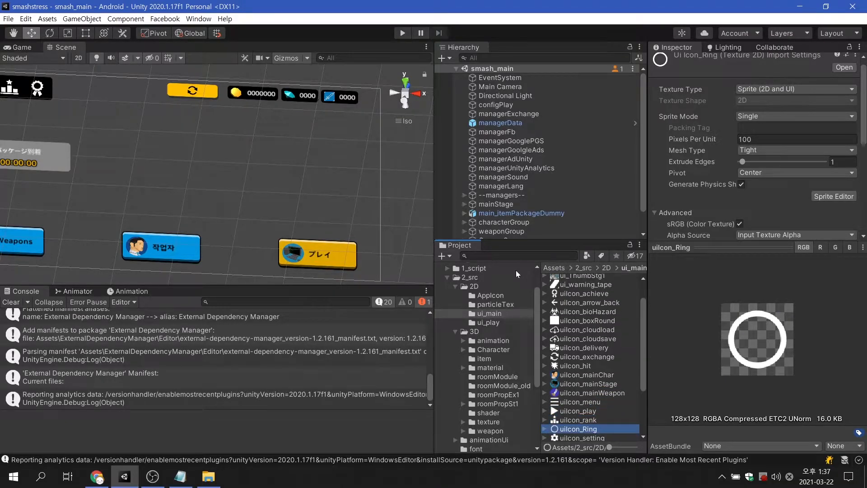
pyautogui.click(590, 429)
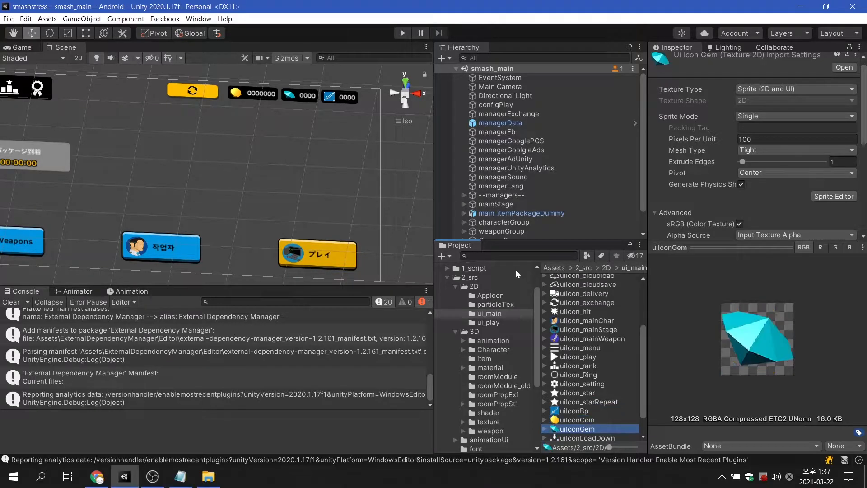
pyautogui.click(583, 429)
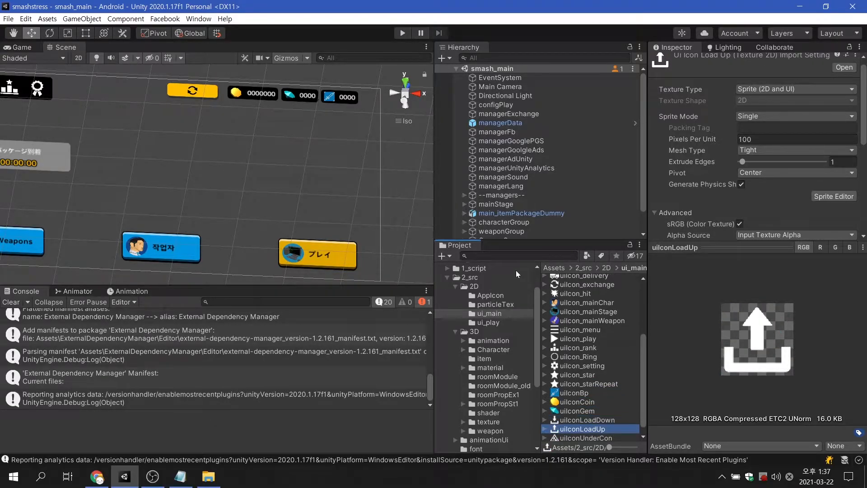
pyautogui.moveTo(503, 362)
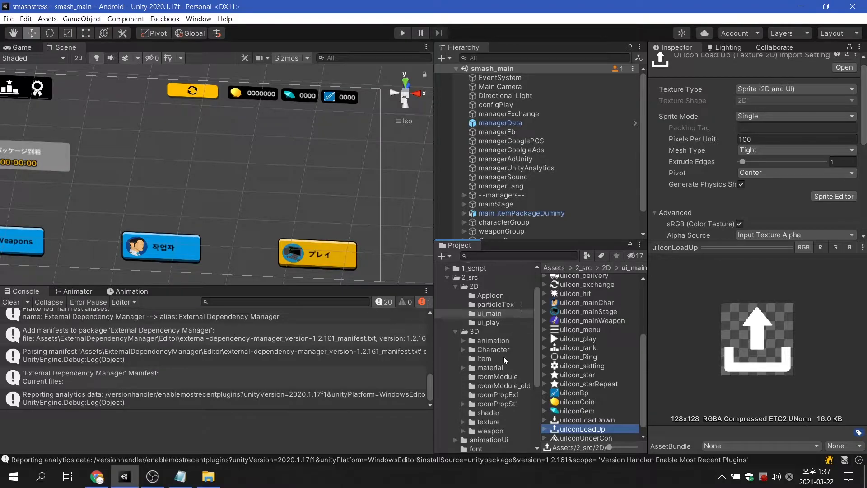
# Open the 3D texture folder and check the sizes of texEtc1, texSmash_item and the next texture
pyautogui.click(489, 422)
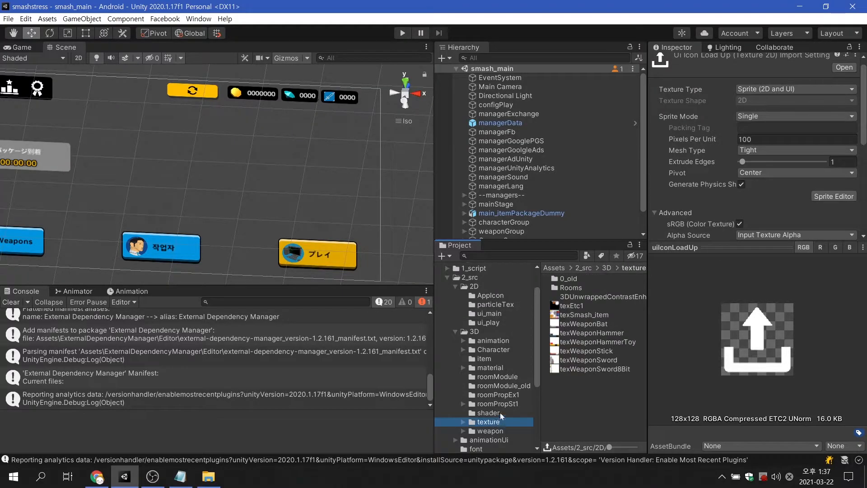
pyautogui.click(571, 306)
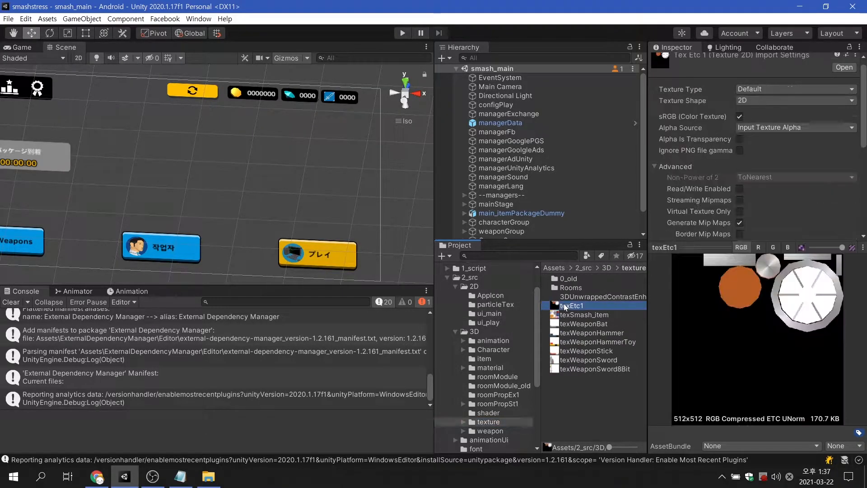
pyautogui.click(584, 314)
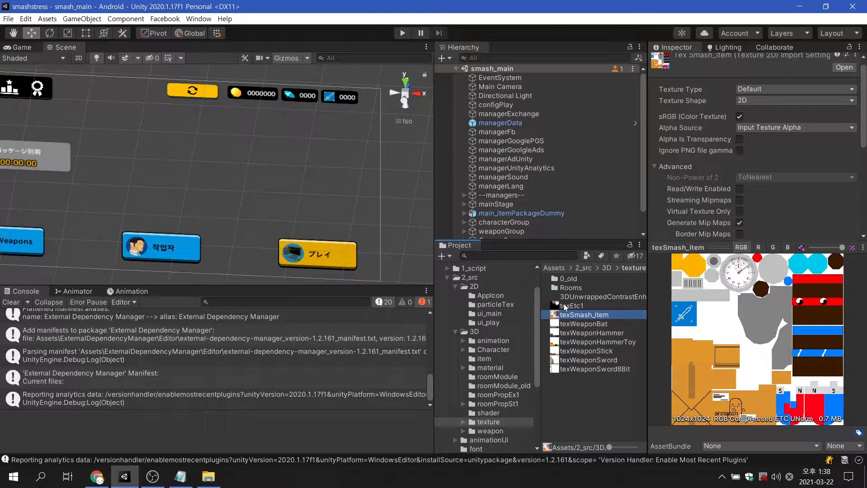
pyautogui.click(584, 323)
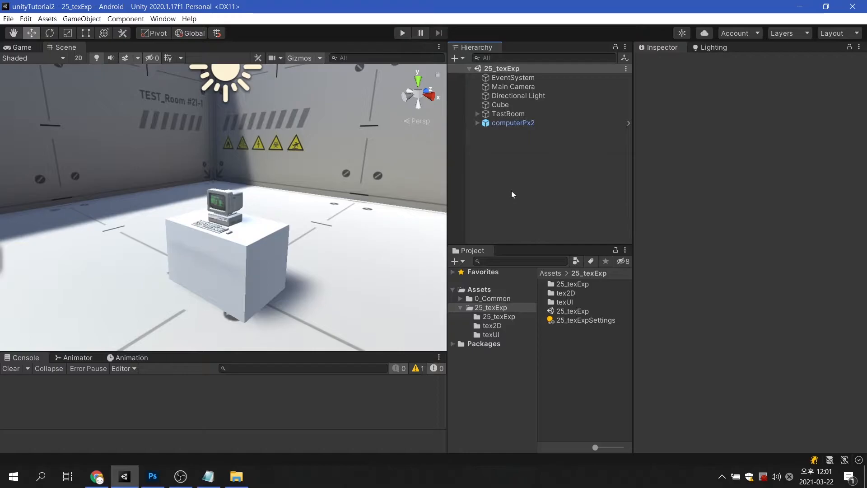
# Open the empty tex2D folder and bring up Build Settings with Android as the target
pyautogui.click(513, 123)
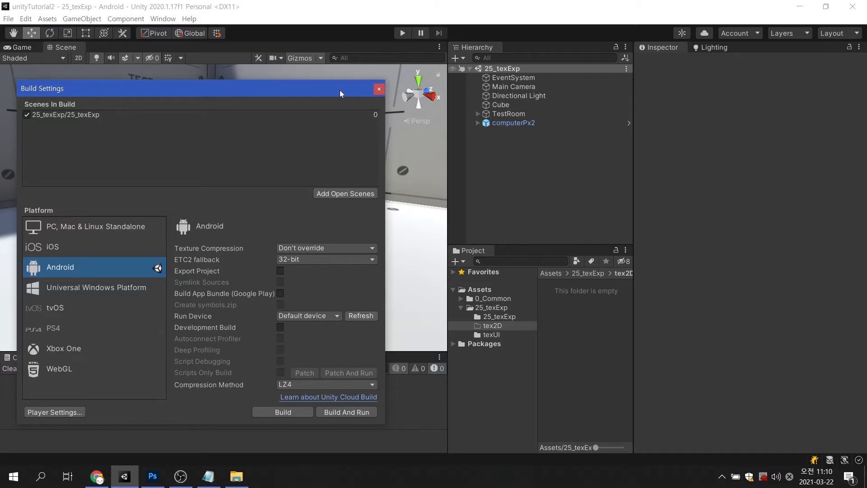
# Close Build Settings and switch to Photoshop showing 25_unity_texture.psd
pyautogui.click(378, 88)
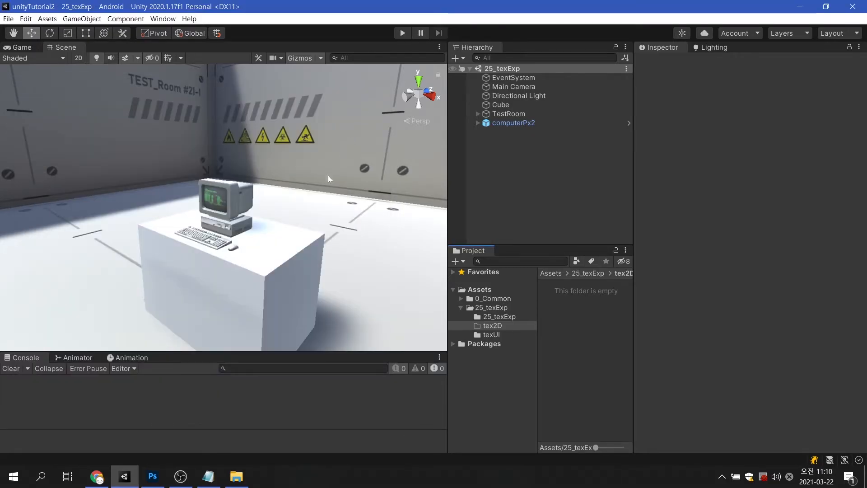
pyautogui.click(152, 476)
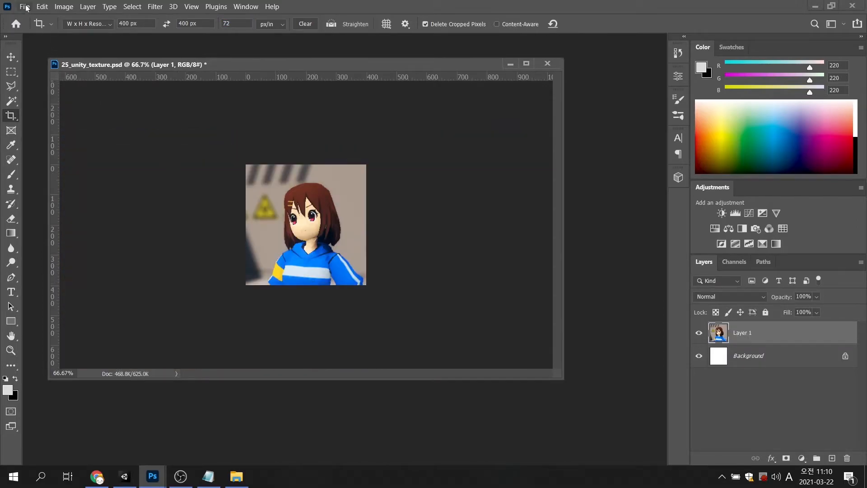
# Save the 400x400 portrait as a BMP named sampleTex400_400
pyautogui.click(25, 7)
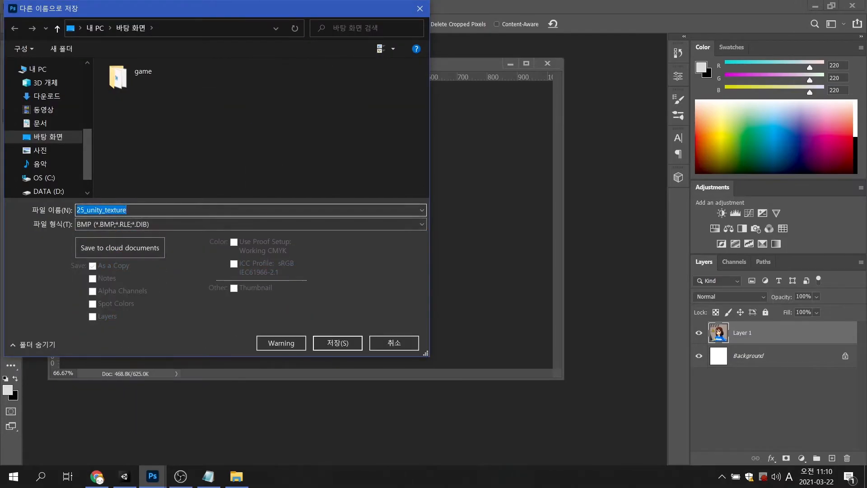
pyautogui.write('sampleTex40')
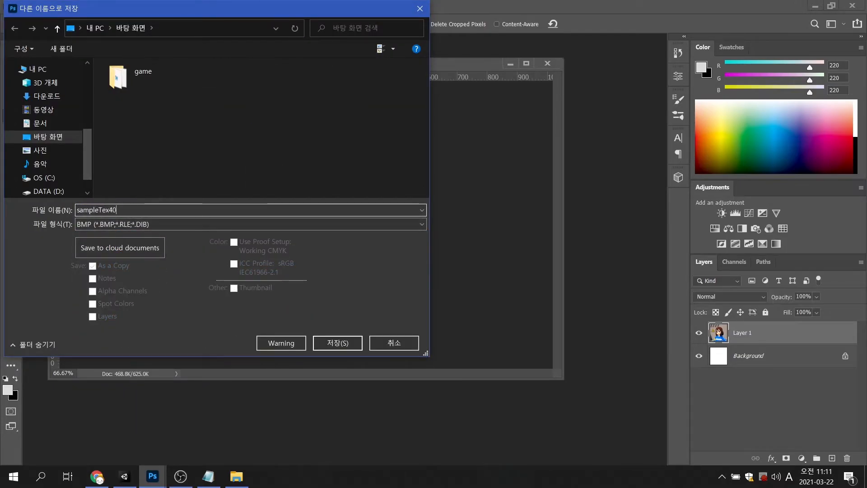
pyautogui.click(338, 343)
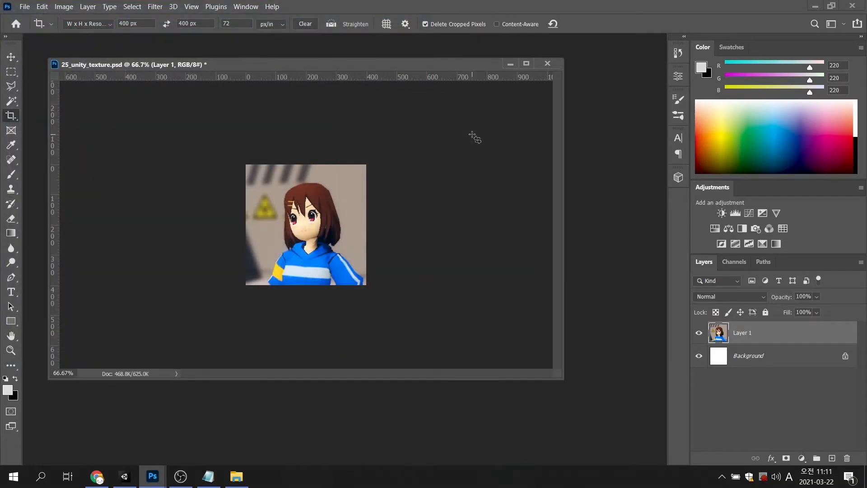
pyautogui.click(124, 476)
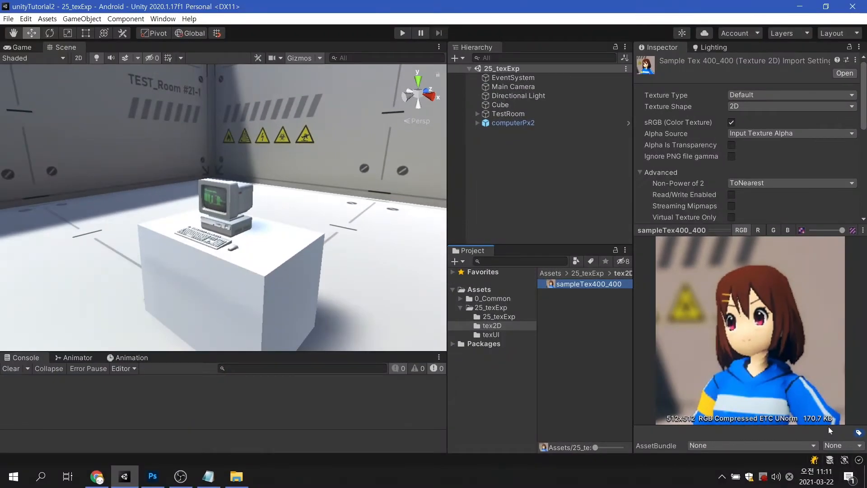
pyautogui.rightClick(583, 284)
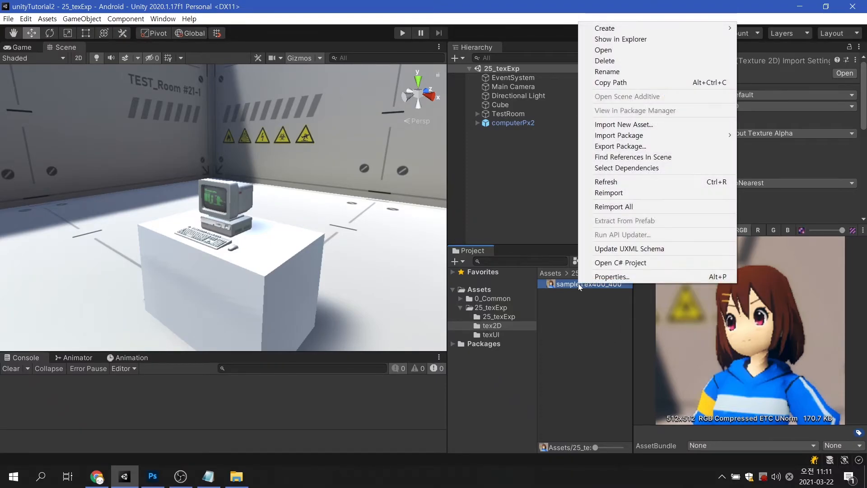
pyautogui.click(620, 38)
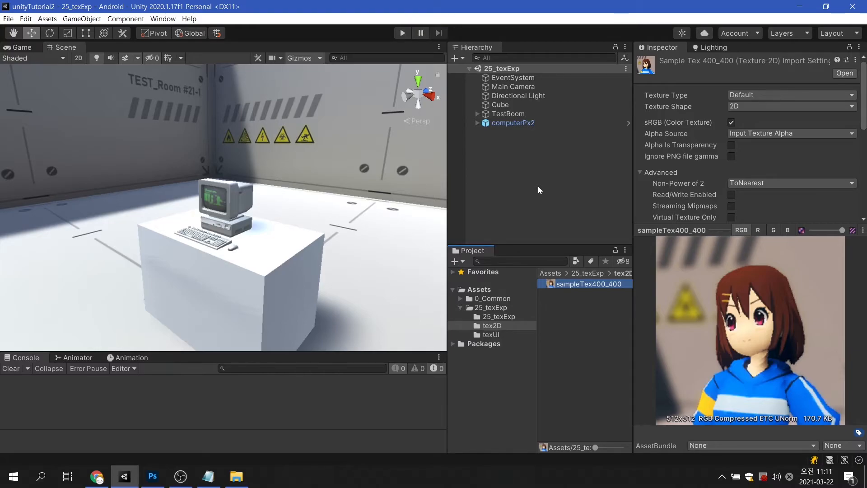
pyautogui.click(152, 476)
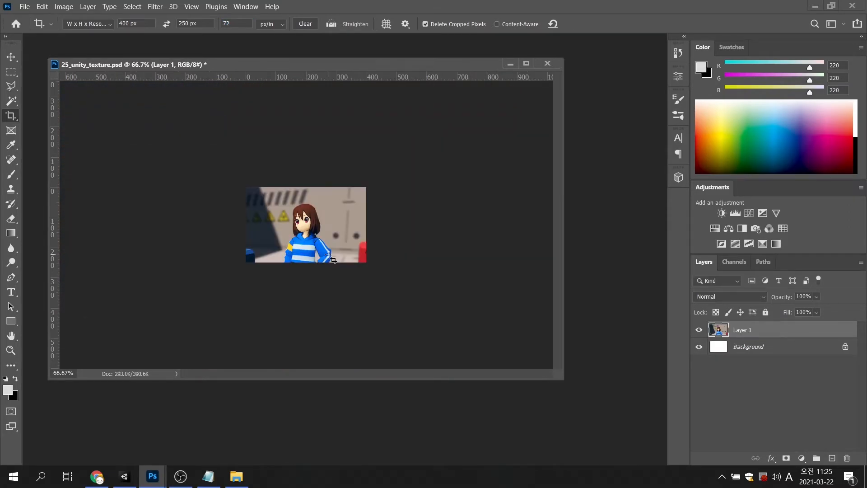
# Save the 400x250 crop as the BMP file sampleTex400_250
pyautogui.press('ctrl+shift+s')
pyautogui.write('sampleTex400_250')
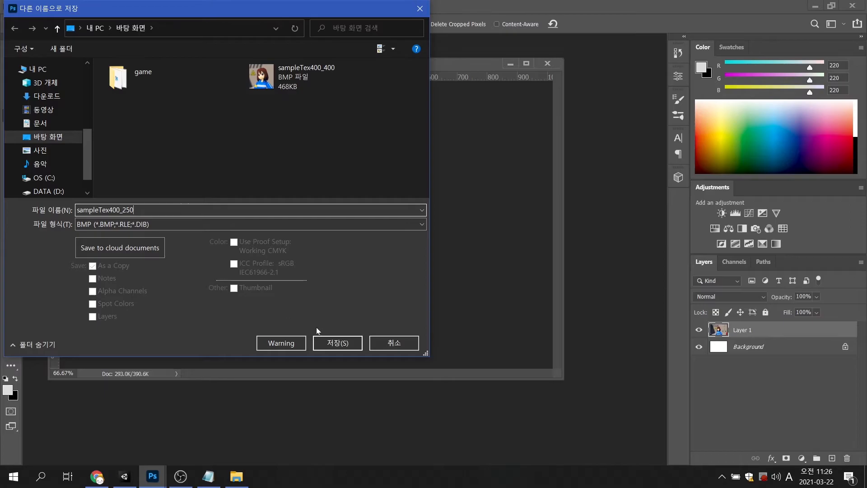
pyautogui.click(338, 343)
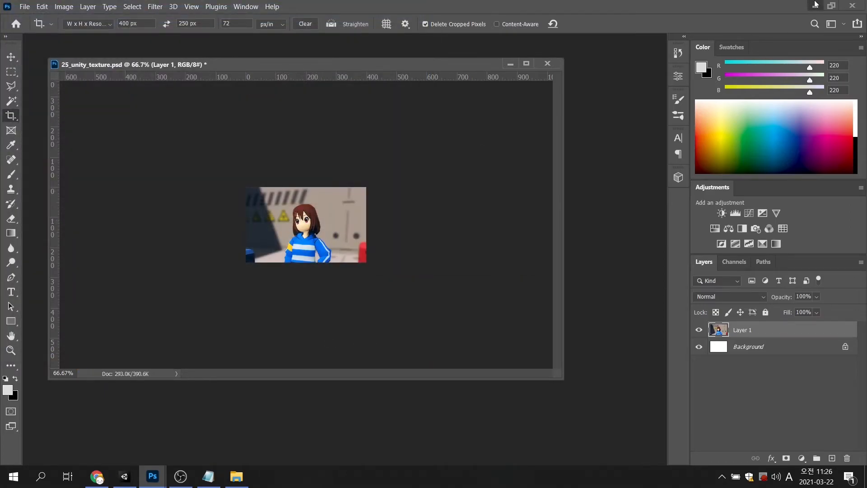
# Return to Unity and inspect uiBox256 in texUI, a 256x256 ETC texture of 42.7 KB
pyautogui.click(125, 476)
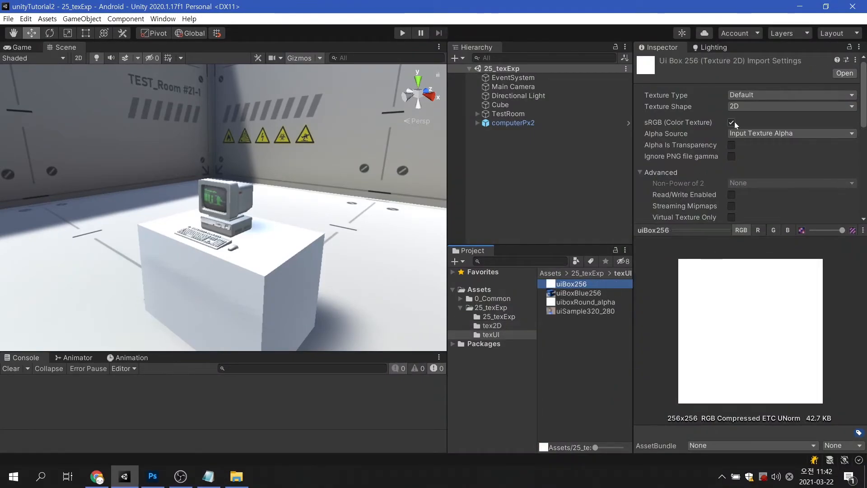
# Make uiBox256, uiBoxBlue256 and uiboxRound_alpha sprites, giving 32.0, 32.0 and 64.0 KB
pyautogui.click(792, 95)
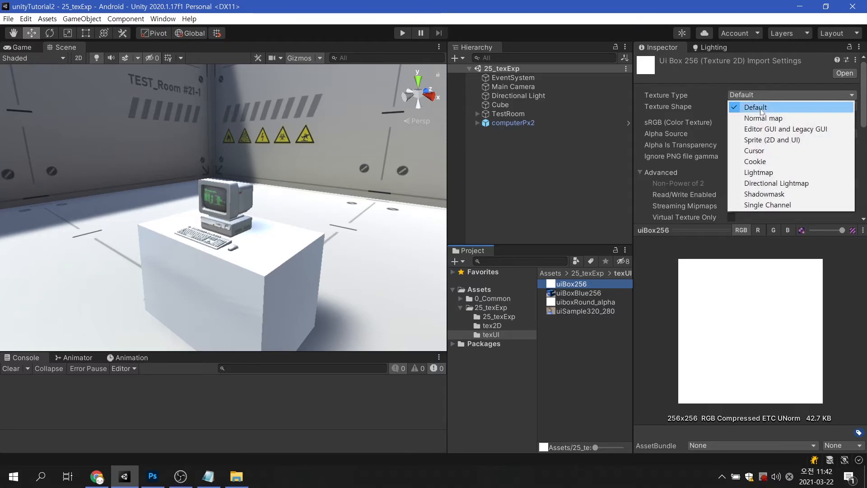
pyautogui.click(773, 140)
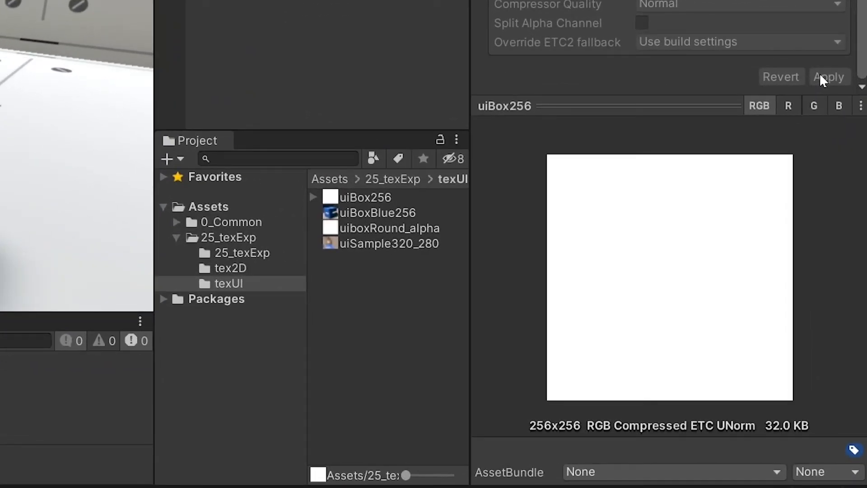
pyautogui.click(377, 213)
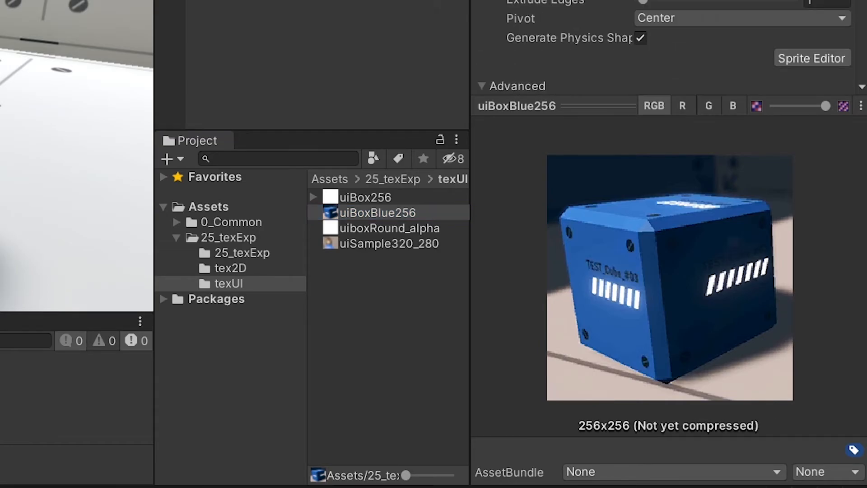
pyautogui.click(835, 76)
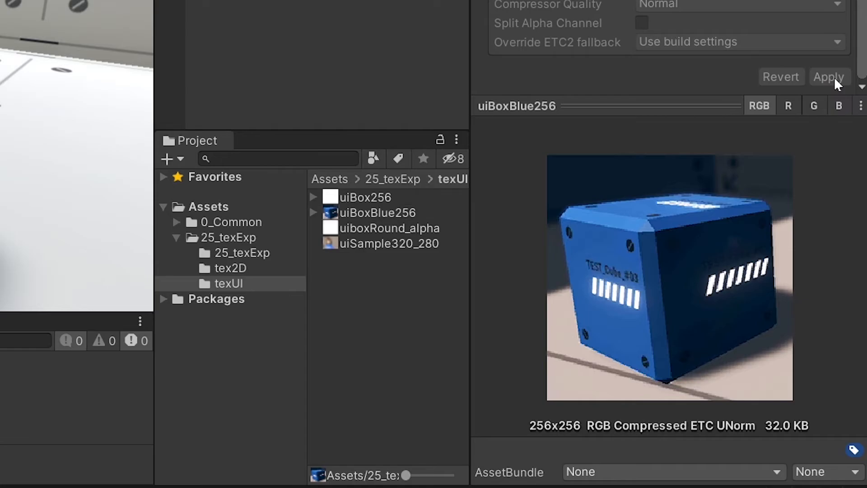
pyautogui.moveTo(610, 149)
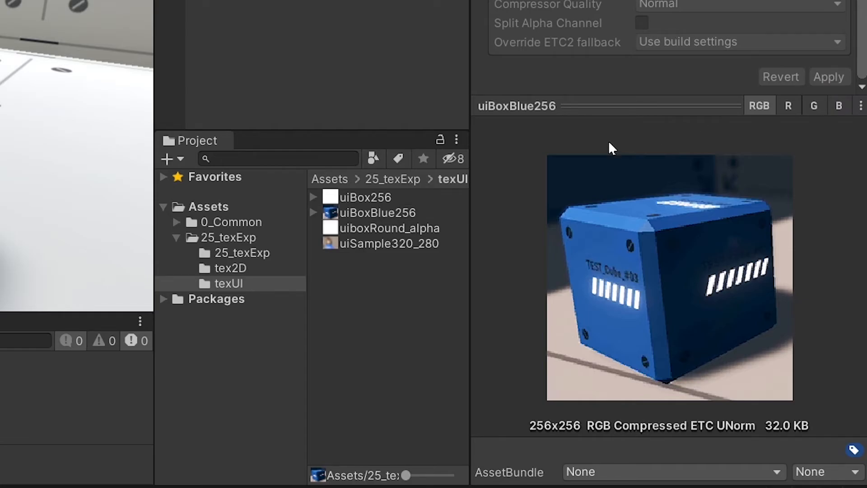
pyautogui.click(389, 228)
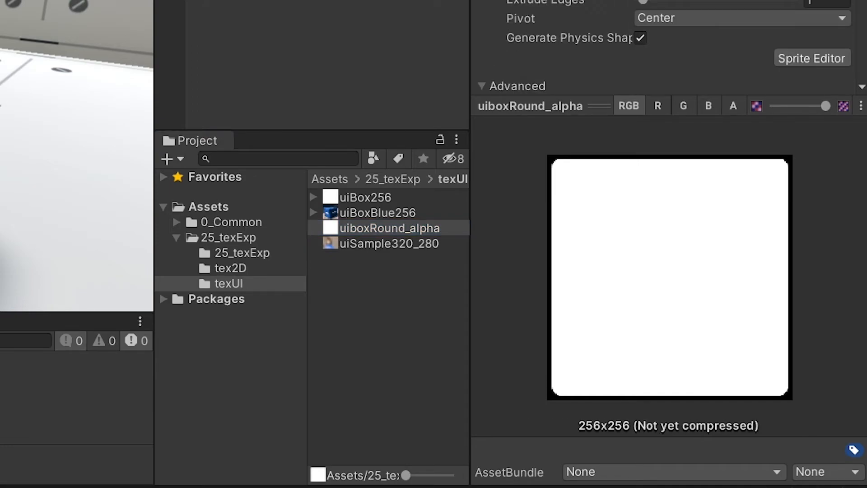
pyautogui.click(828, 76)
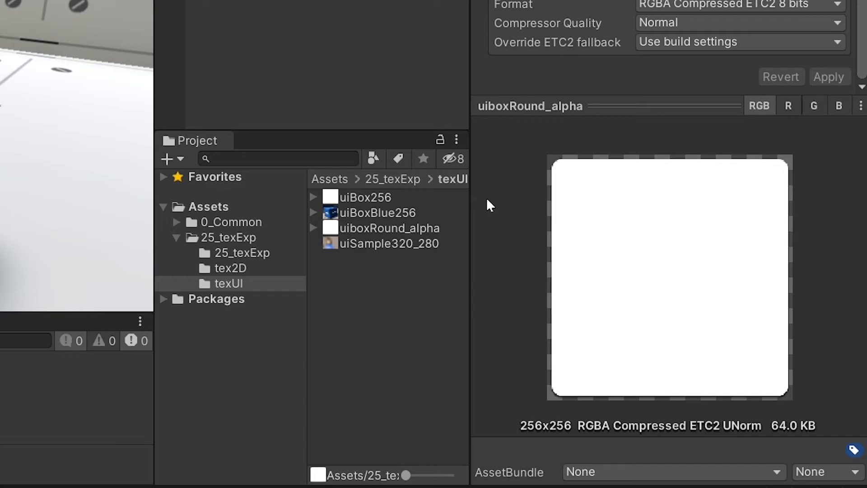
pyautogui.moveTo(434, 250)
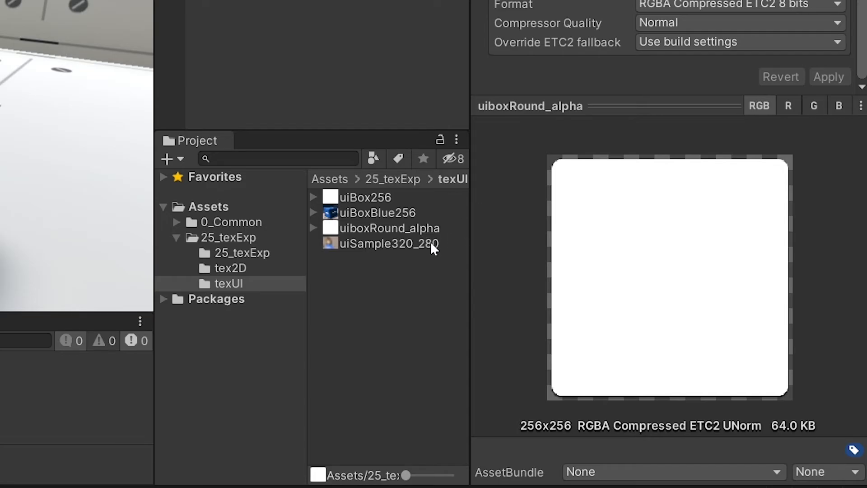
pyautogui.click(384, 243)
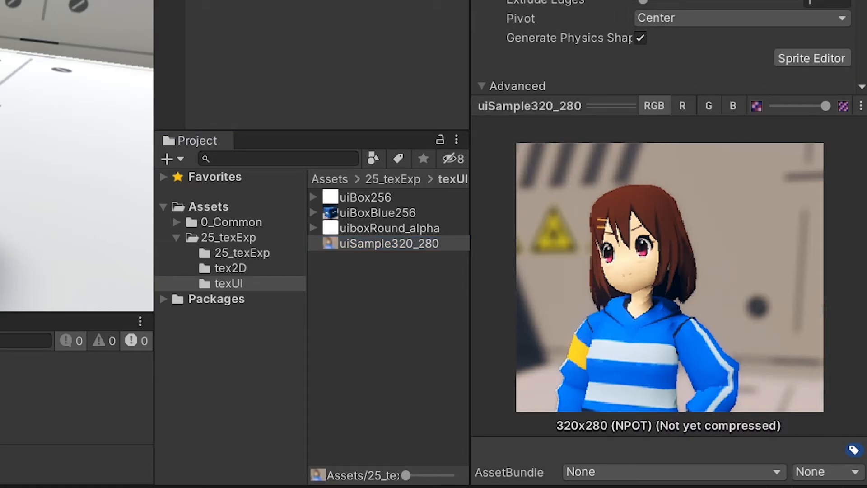
# Apply Sprite to uiSample320_280 (RGB8, 262.5 KB) and show its folder in Explorer
pyautogui.click(831, 38)
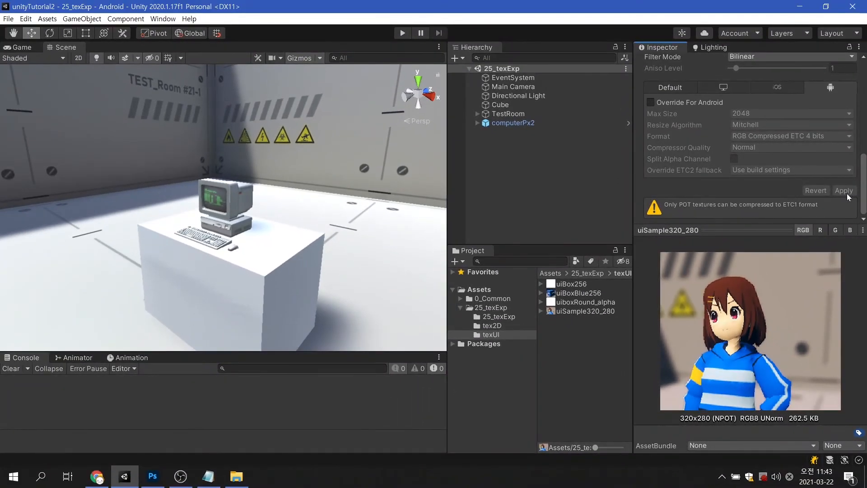
pyautogui.rightClick(585, 311)
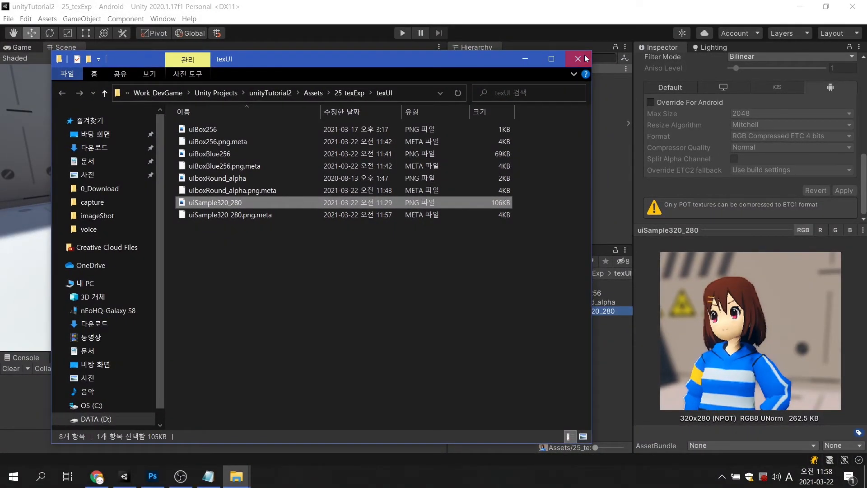
# Close File Explorer and return to uiSample320_280's Android max size options
pyautogui.click(577, 59)
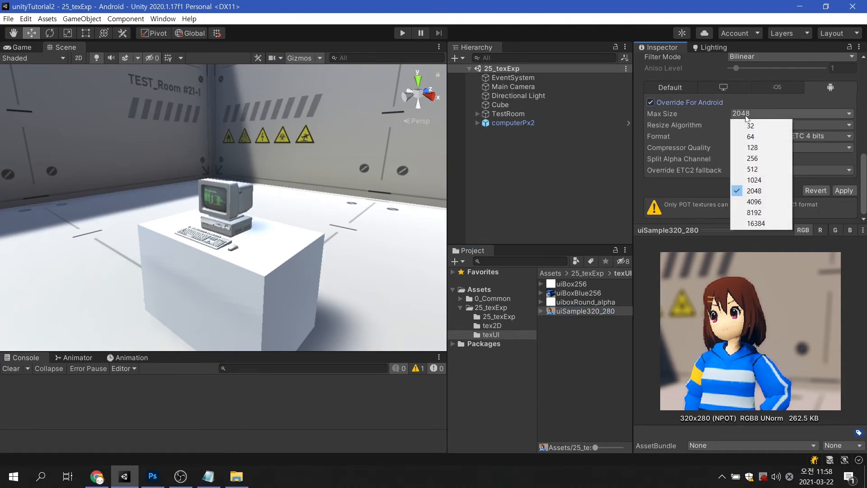
# Override uiSample320_280 for Android at 512, RGB ETC2 4 bits (43.8 KB); select uiSampleUnity300_360
pyautogui.click(752, 169)
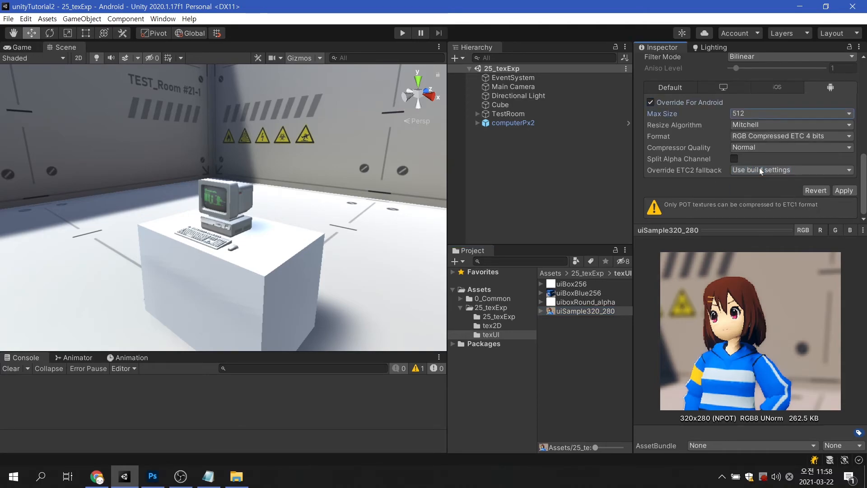
pyautogui.click(792, 136)
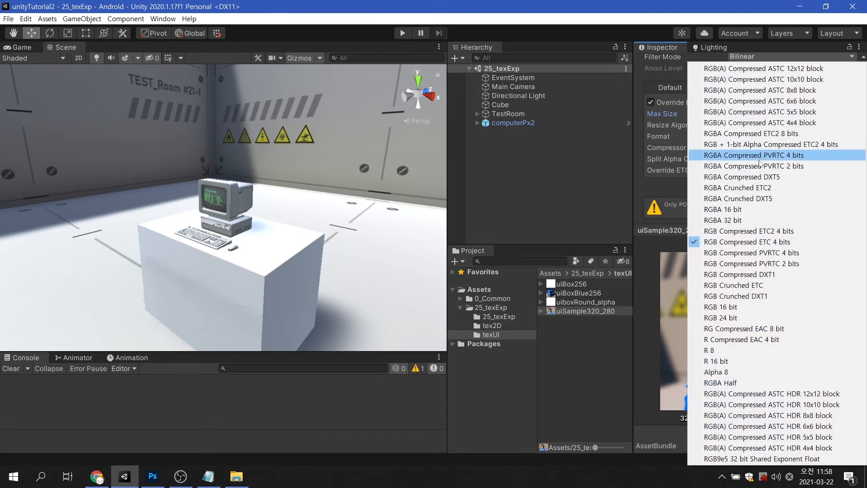
pyautogui.click(749, 231)
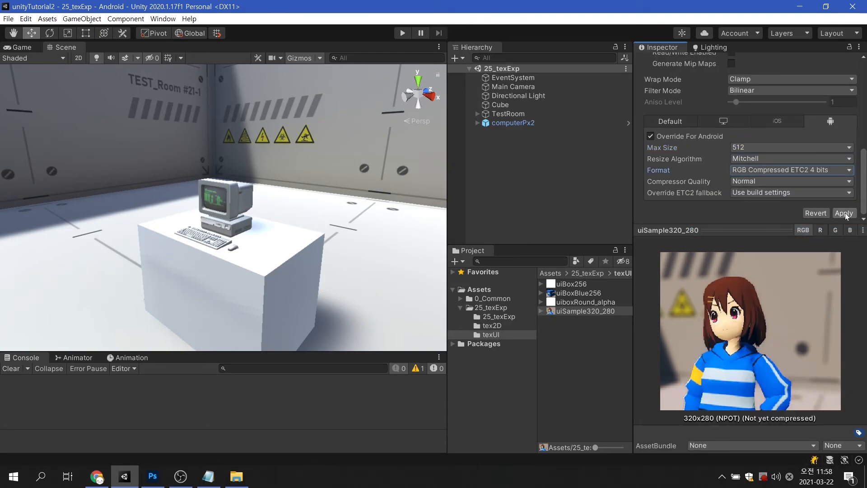
pyautogui.click(844, 213)
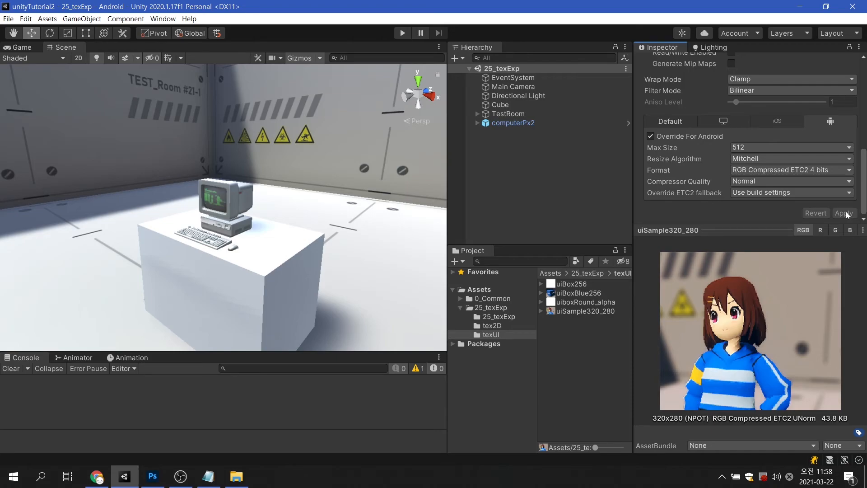
pyautogui.click(591, 328)
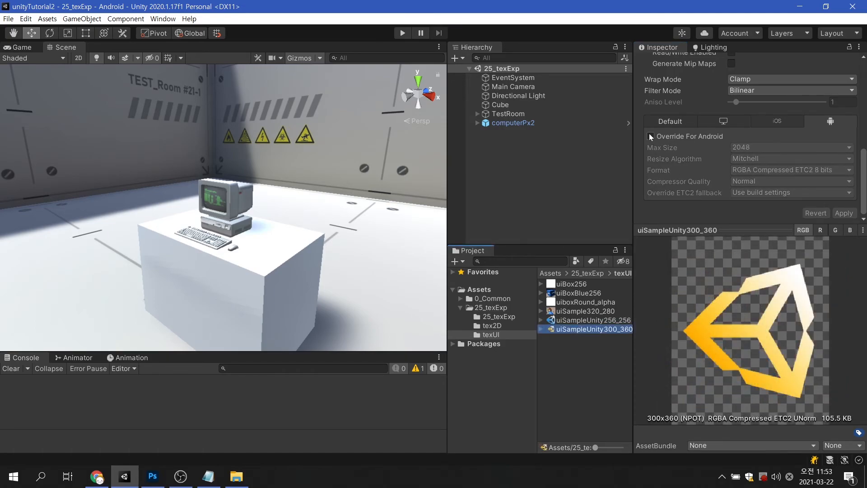
# Enable the Android override for uiSampleUnity300_360 at max size 512 and apply RGBA 16 bit
pyautogui.click(791, 147)
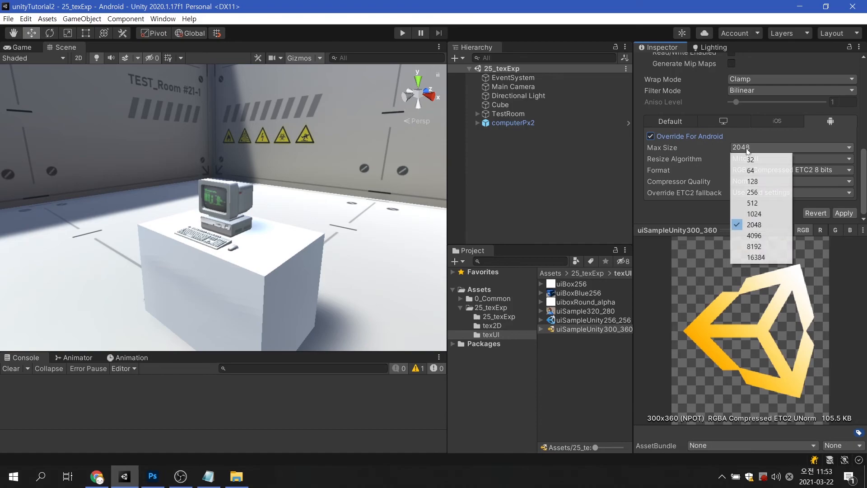
pyautogui.click(751, 203)
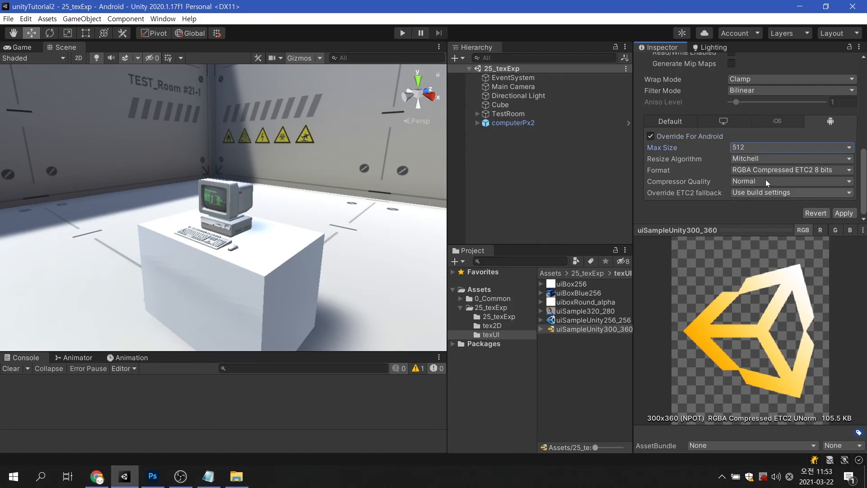
pyautogui.click(792, 170)
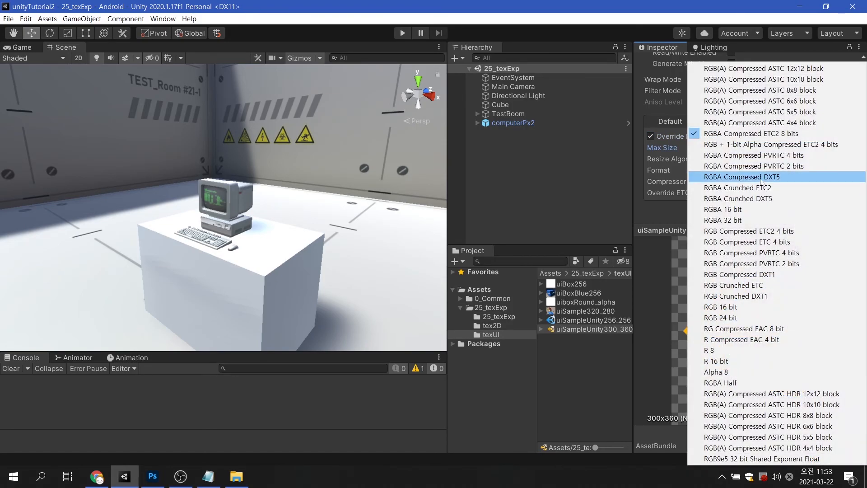
pyautogui.click(722, 209)
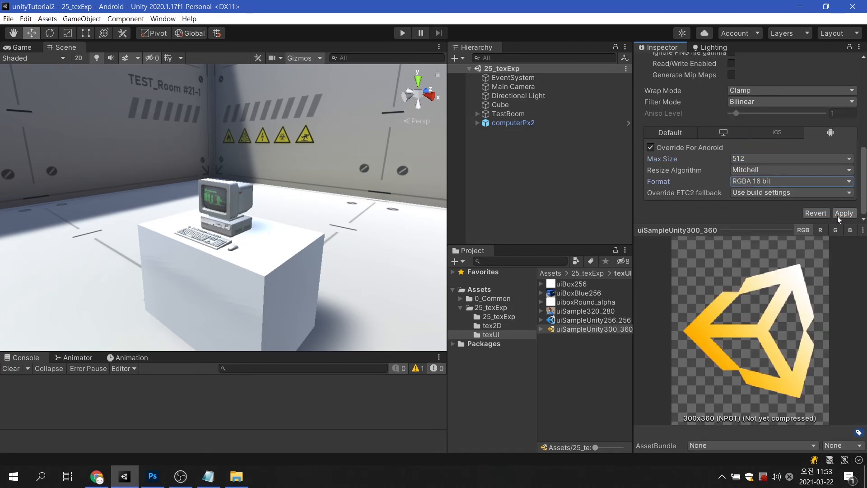
pyautogui.click(844, 213)
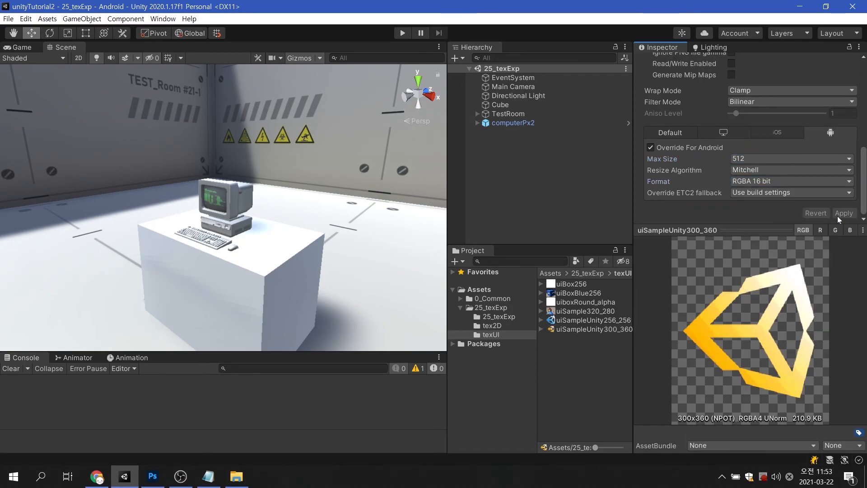
# Switch the Android format to RGBA 32 bit and apply it
pyautogui.click(791, 181)
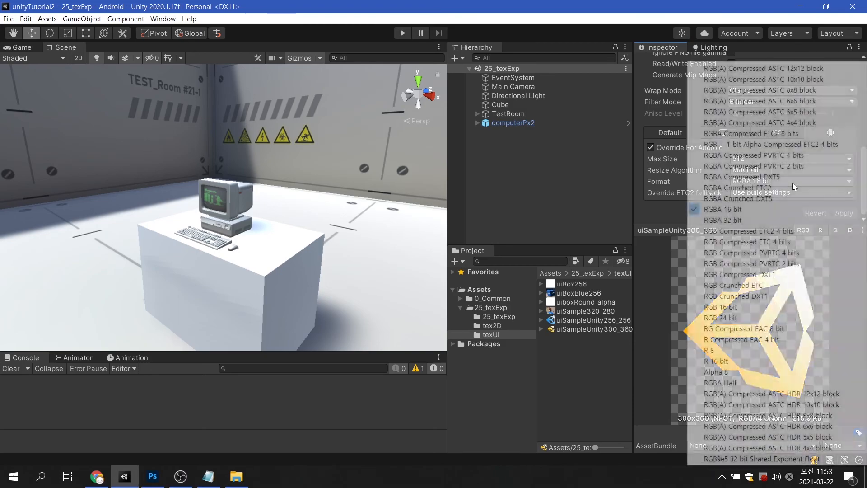
pyautogui.click(722, 219)
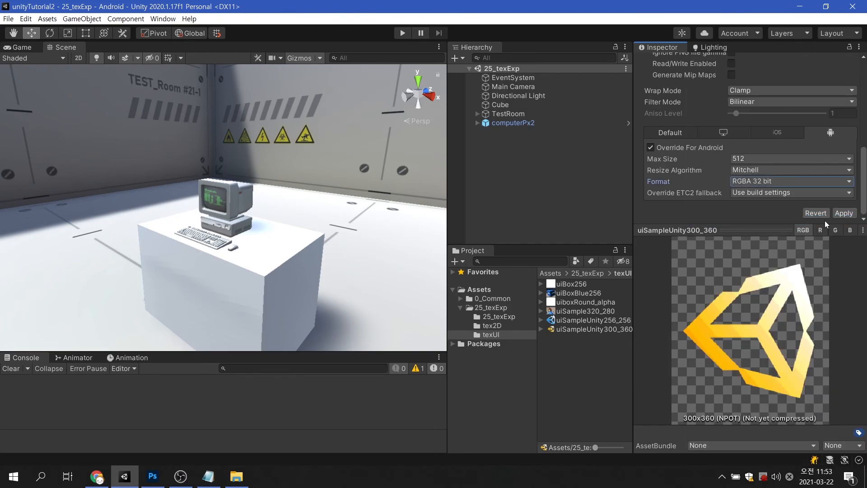
pyautogui.click(844, 212)
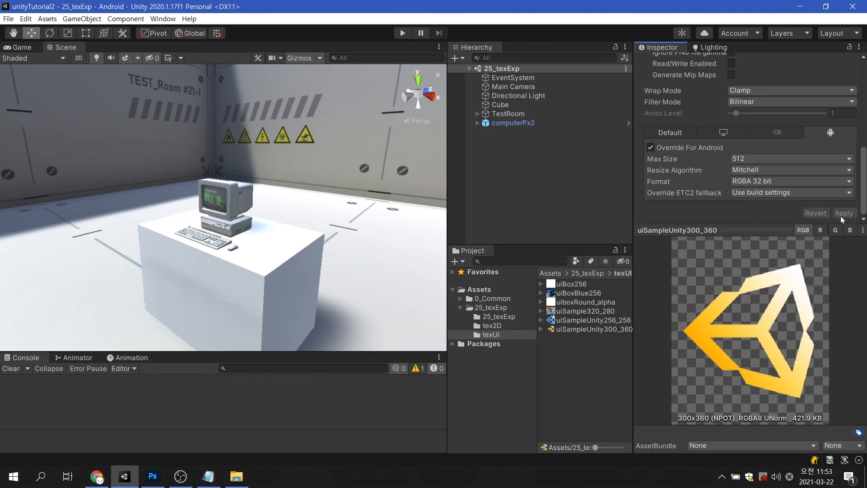
# Apply RGBA Compressed ETC2 8 bits (105.5 KB), then select uiSampleUnity256_256 (64.0 KB)
pyautogui.click(791, 181)
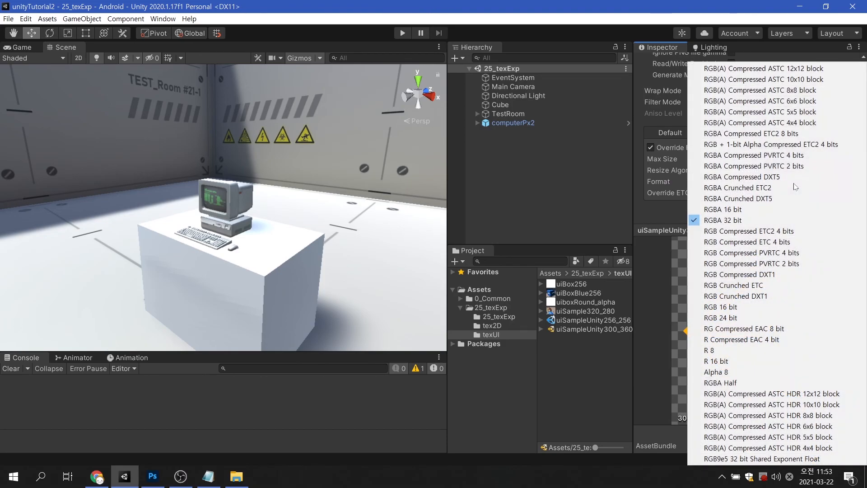
pyautogui.click(751, 133)
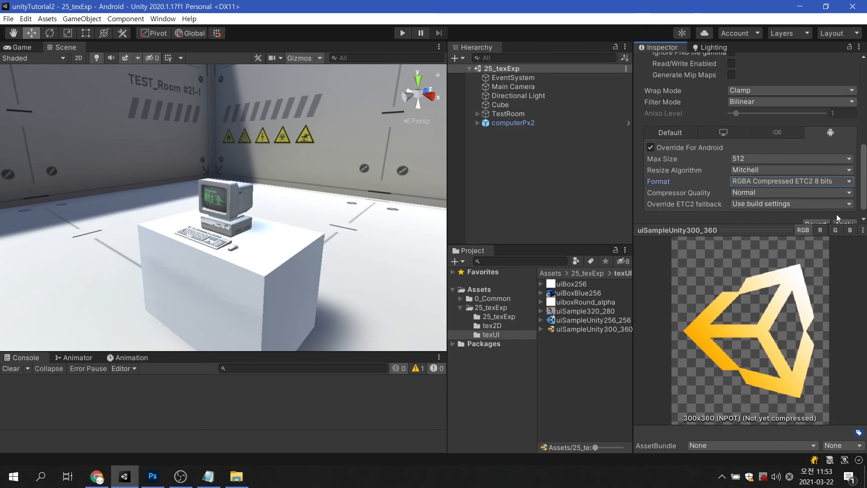
pyautogui.click(843, 213)
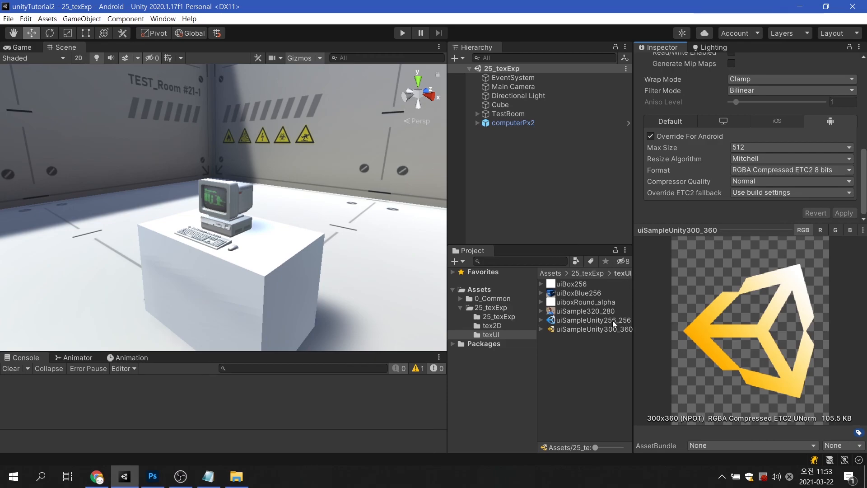
pyautogui.click(591, 320)
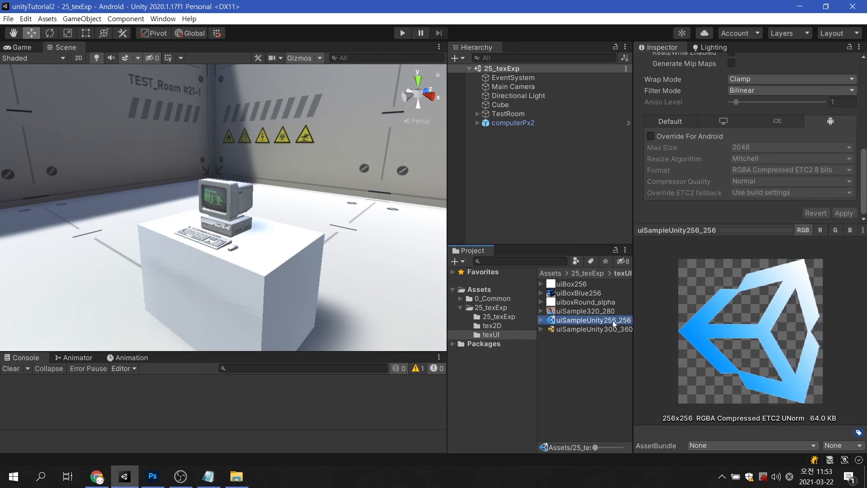